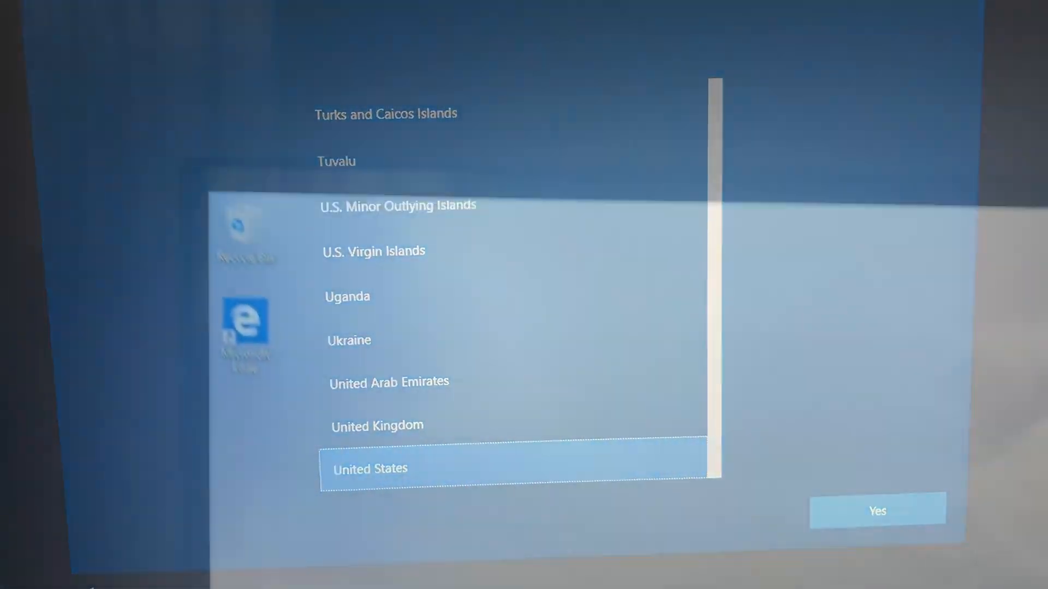
Step: Accept United States as the region and let setup finish to the snowy mountain desktop
{"action": "left_click", "coordinate": [876, 511]}
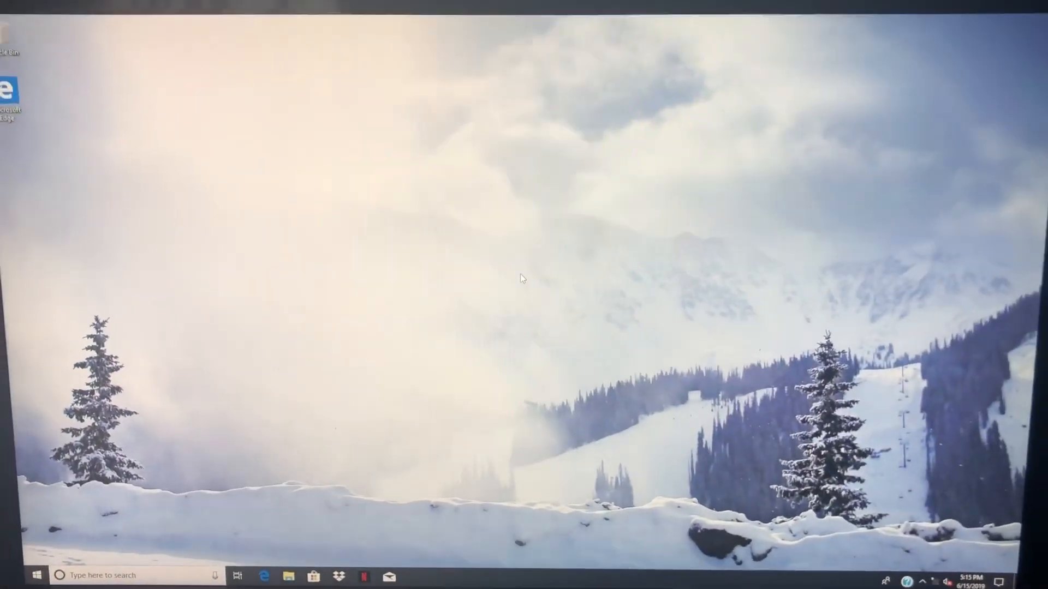